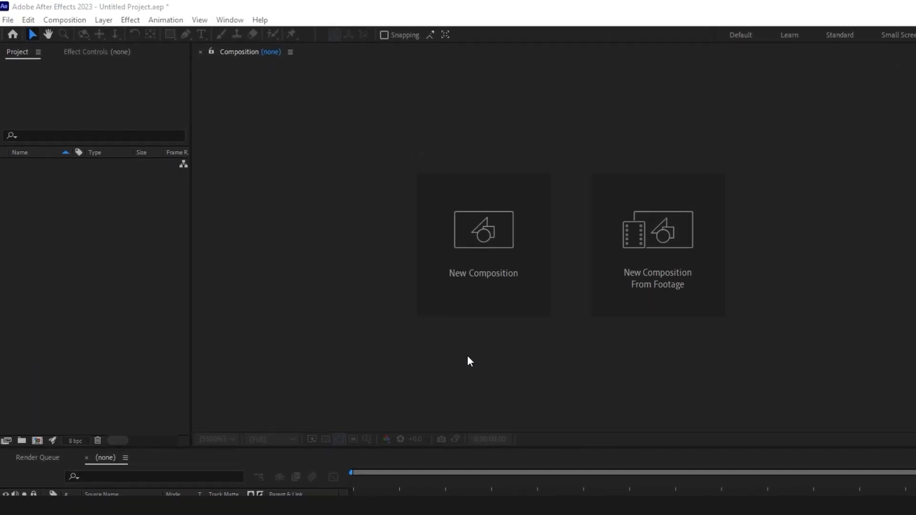
Create Comp 1 from the HD 1920x1080 29.97 fps preset with a white background
{"action": "left_click", "coordinate": [65, 19]}
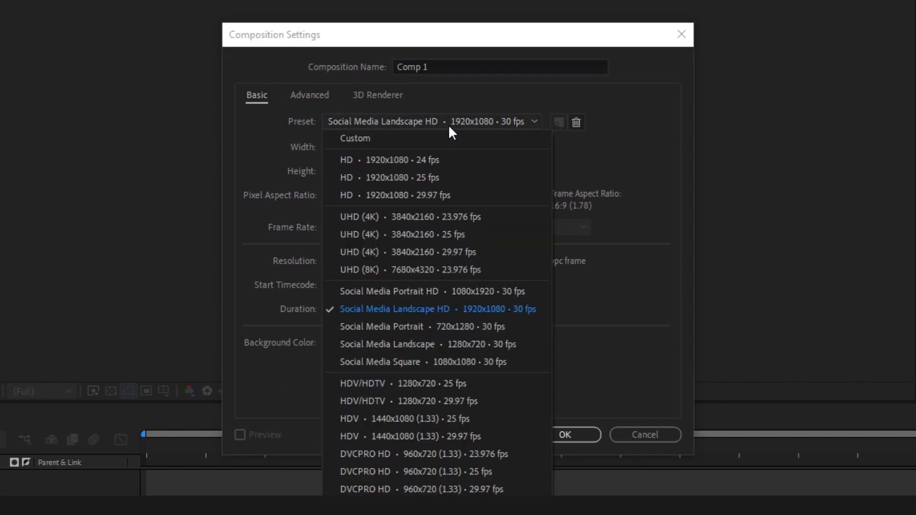
{"action": "left_click", "coordinate": [395, 195]}
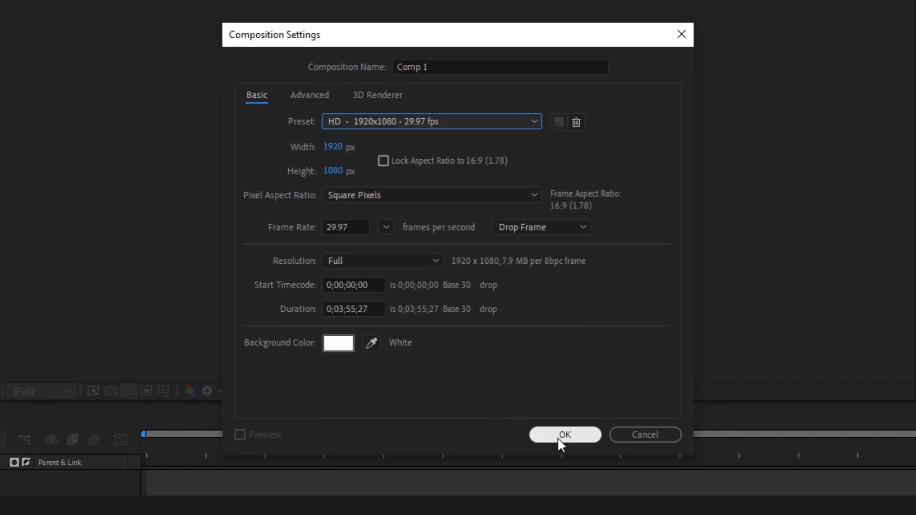
{"action": "left_click", "coordinate": [565, 435]}
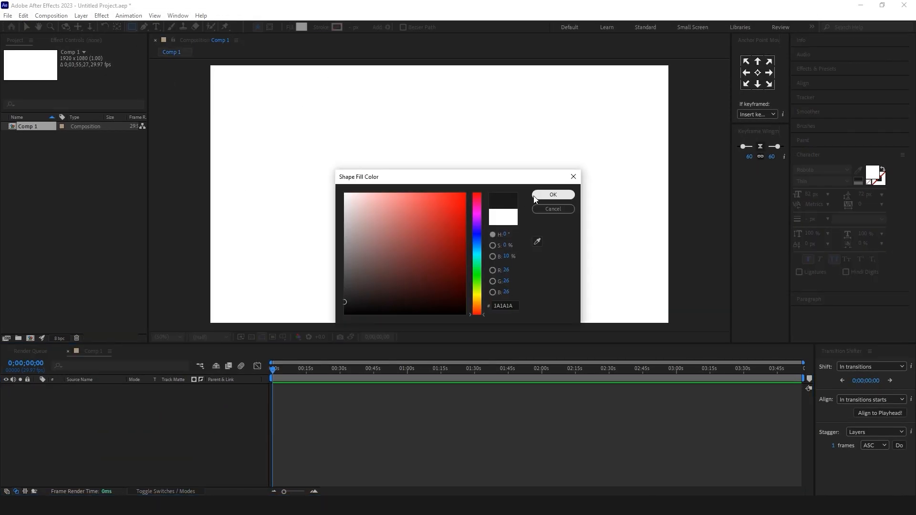
Draw a dark rectangle and apply Gradient Ramp found via a 'gradi' effects search
{"action": "left_click", "coordinate": [554, 195]}
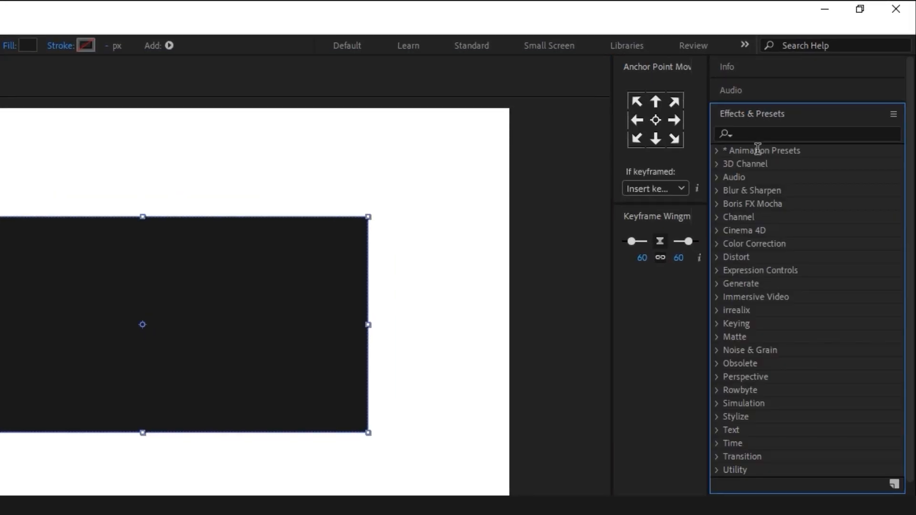
{"action": "type", "text": "gradi"}
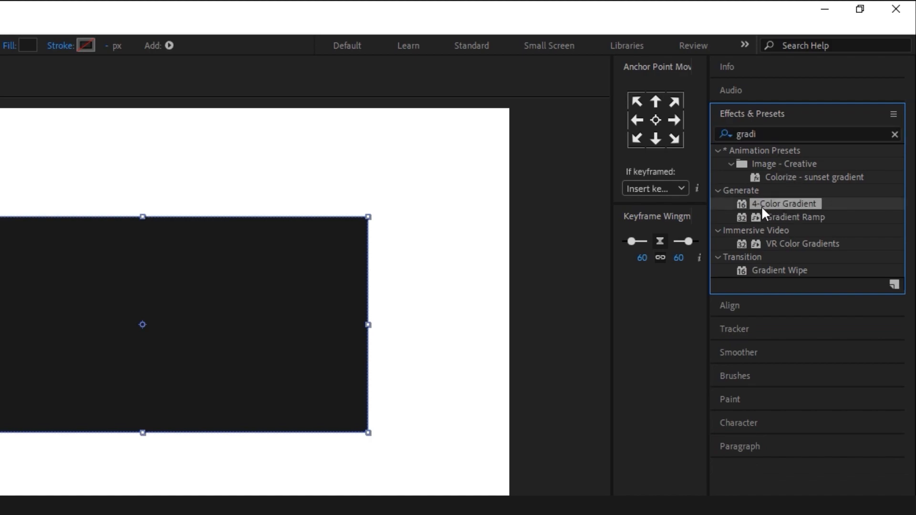
{"action": "double_click", "coordinate": [785, 217]}
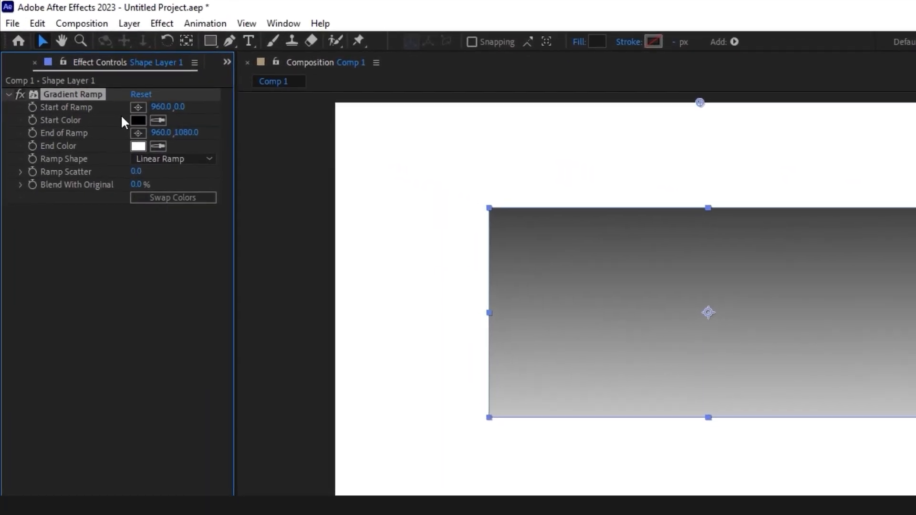
Recolour the Gradient Ramp to run from blue to green
{"action": "left_click", "coordinate": [138, 120]}
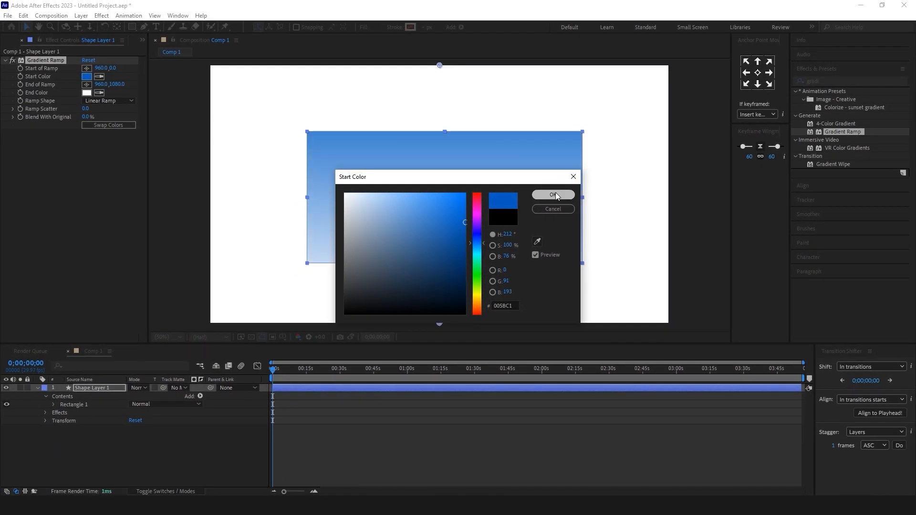
{"action": "left_click", "coordinate": [553, 195]}
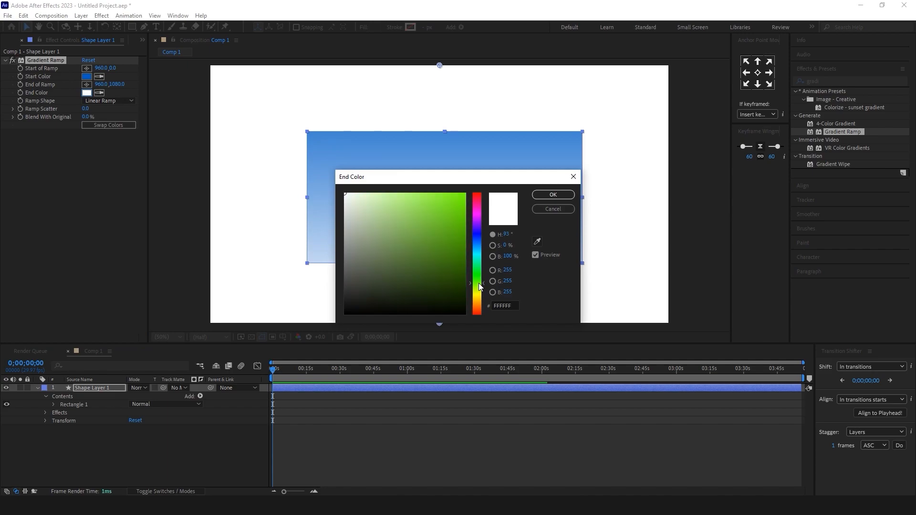
{"action": "left_click", "coordinate": [553, 194]}
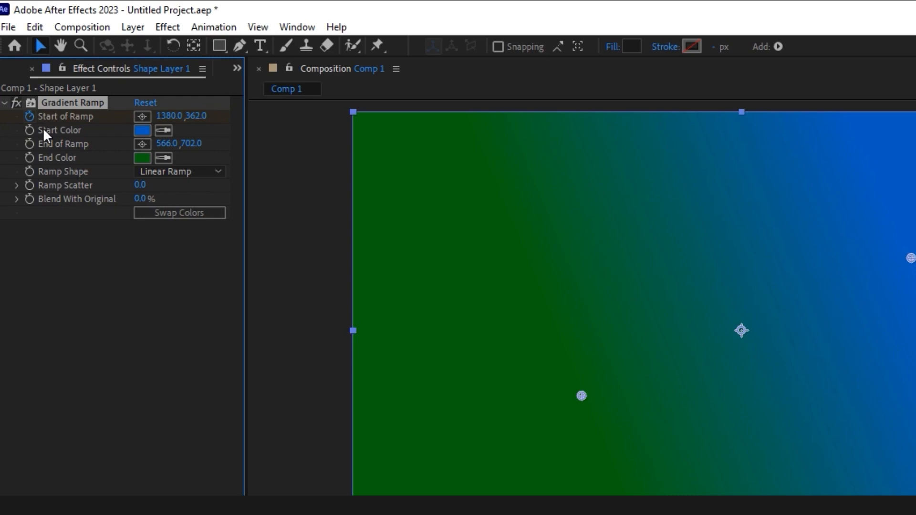
Remove the Gradient Ramp so the rectangle returns to a plain dark fill
{"action": "key", "text": "u"}
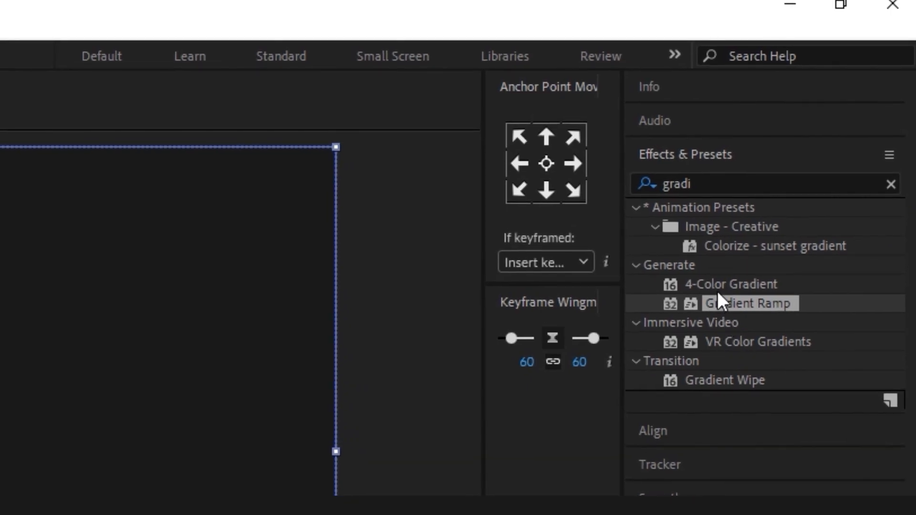
Apply 4-Color Gradient and keyframe its points and colours toward red, orange and blue at 2 s
{"action": "left_click", "coordinate": [730, 284]}
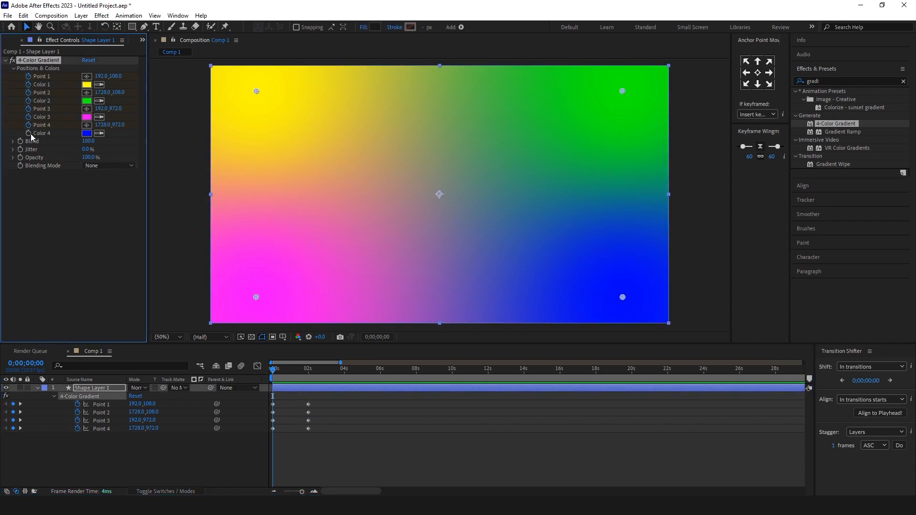
{"action": "left_click", "coordinate": [88, 84]}
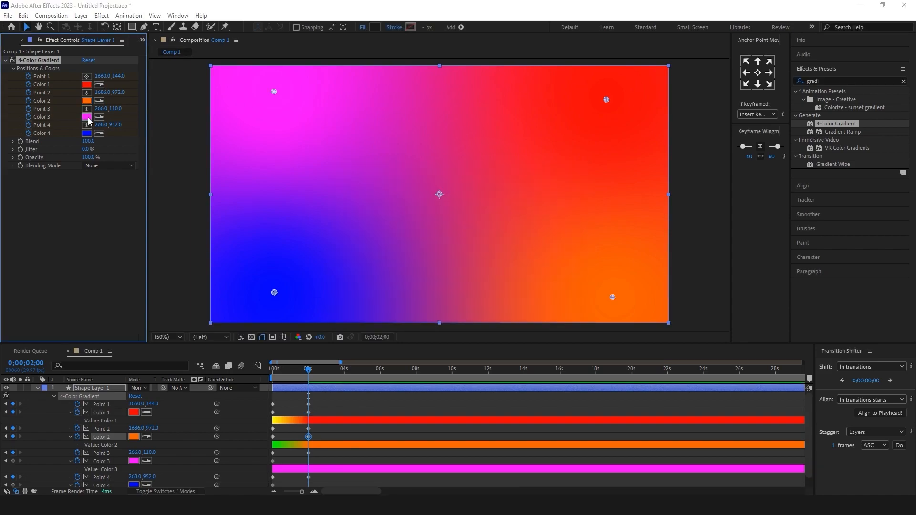
{"action": "left_click", "coordinate": [84, 117]}
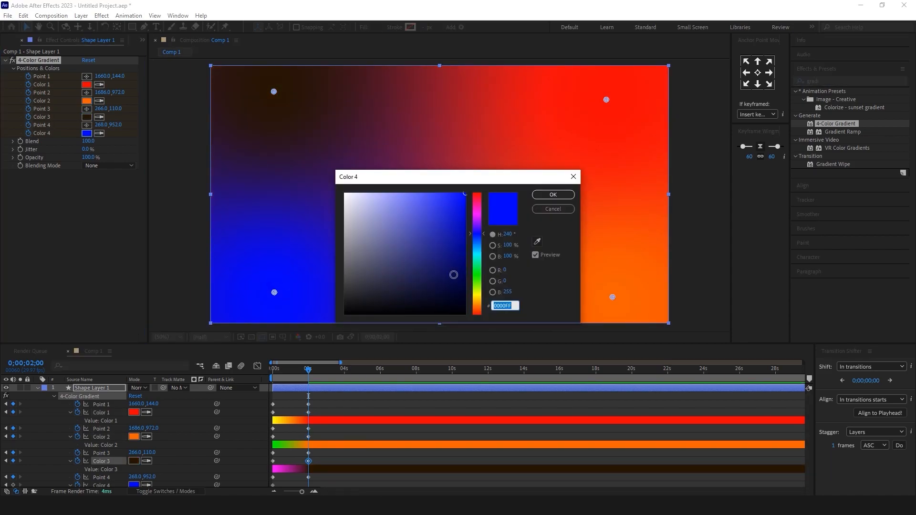